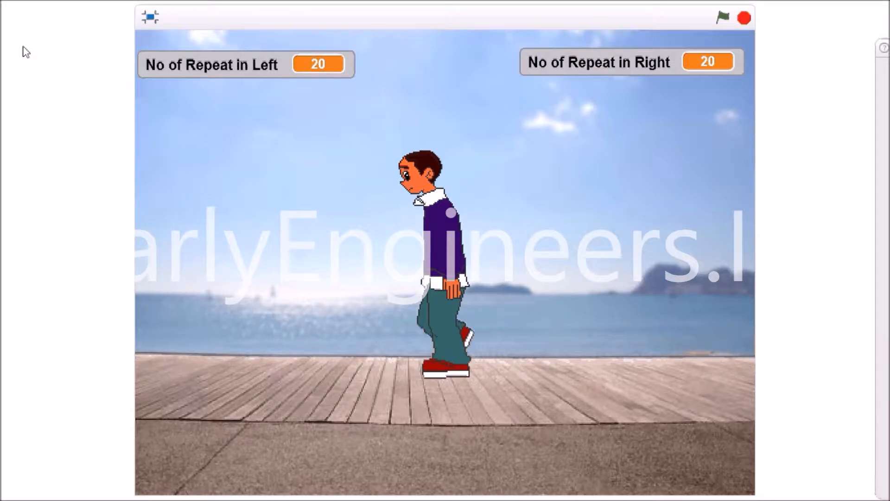
mouse_move(468, 199)
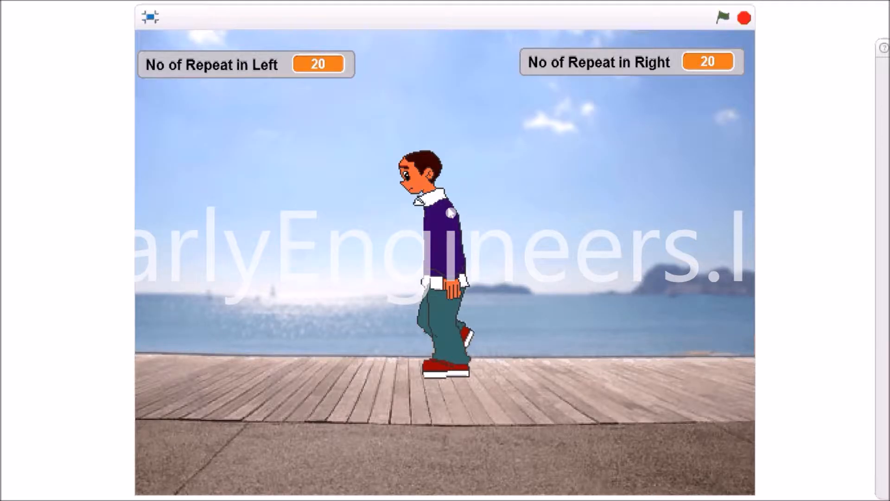
mouse_move(660, 326)
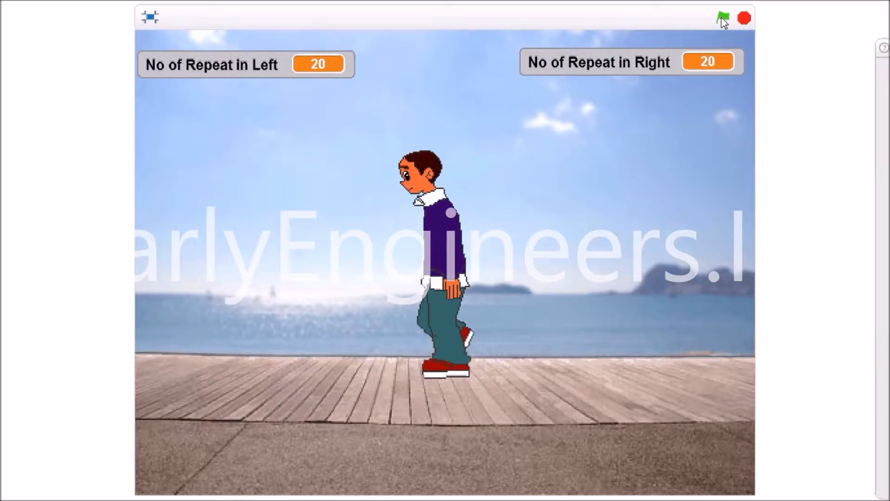
- Run the walking animation, then place a repeat 10 loop in the empty scripts area
click(723, 17)
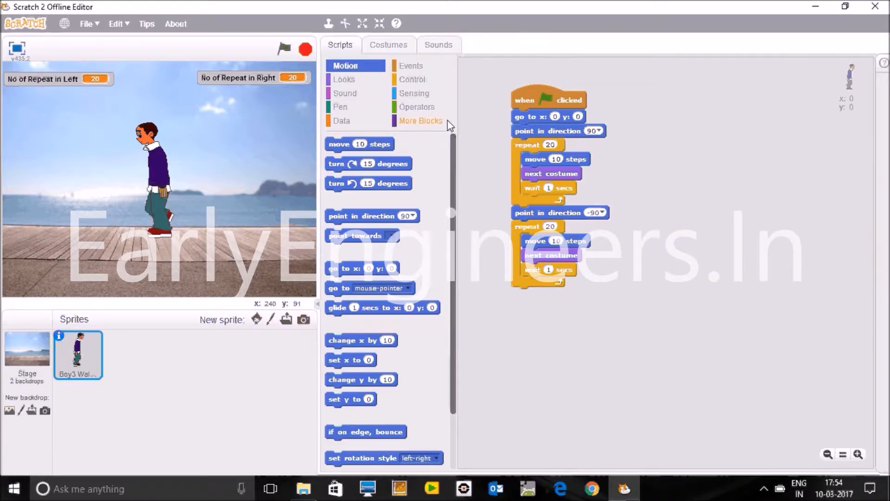
mouse_move(241, 92)
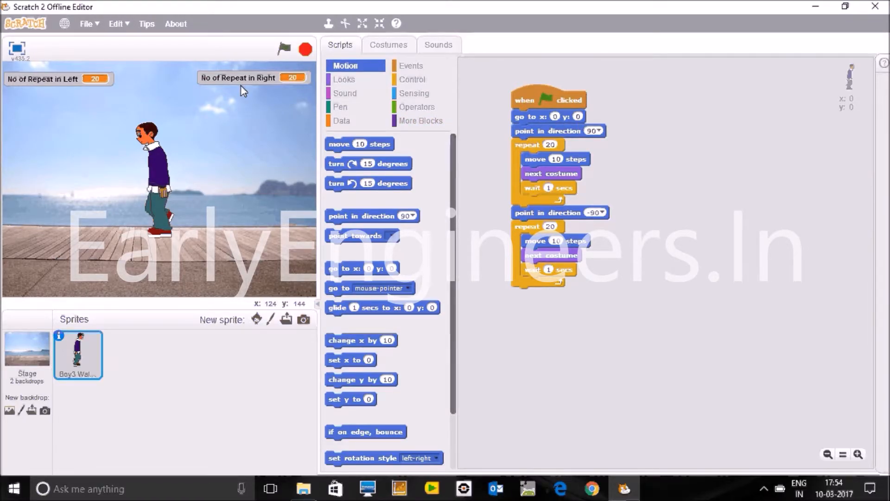
mouse_move(131, 137)
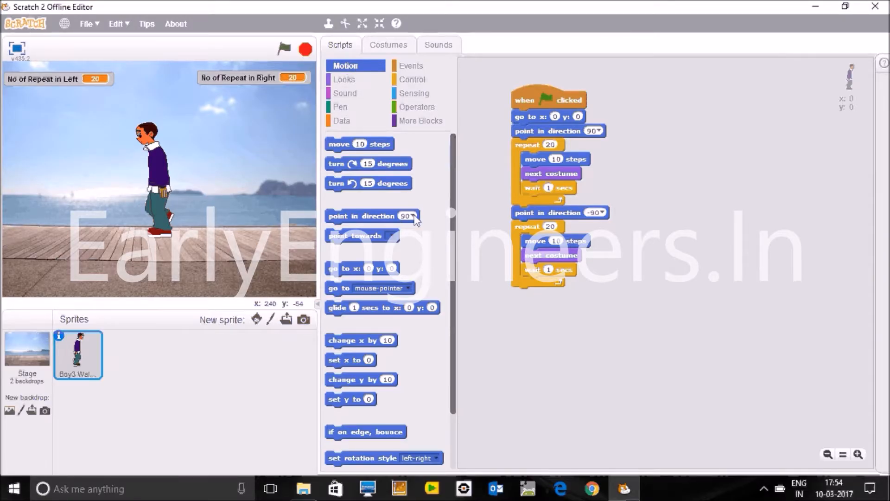
click(415, 216)
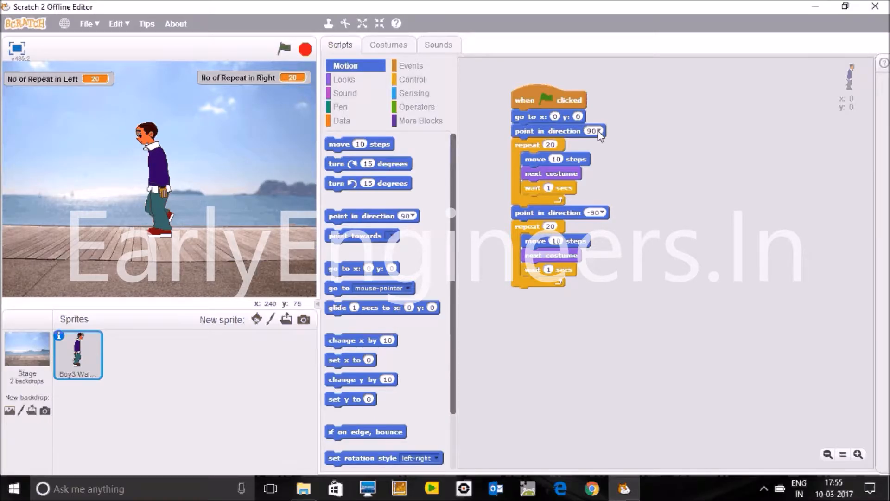
click(599, 131)
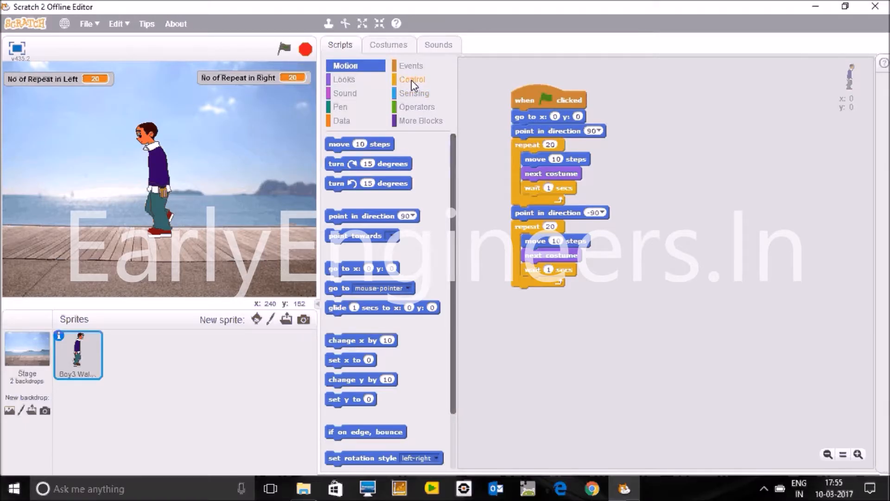
click(412, 80)
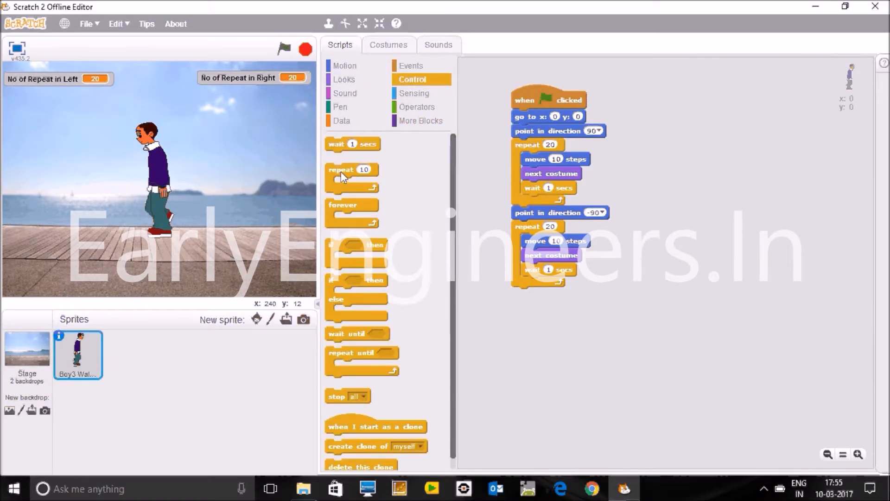
drag(344, 173, 681, 156)
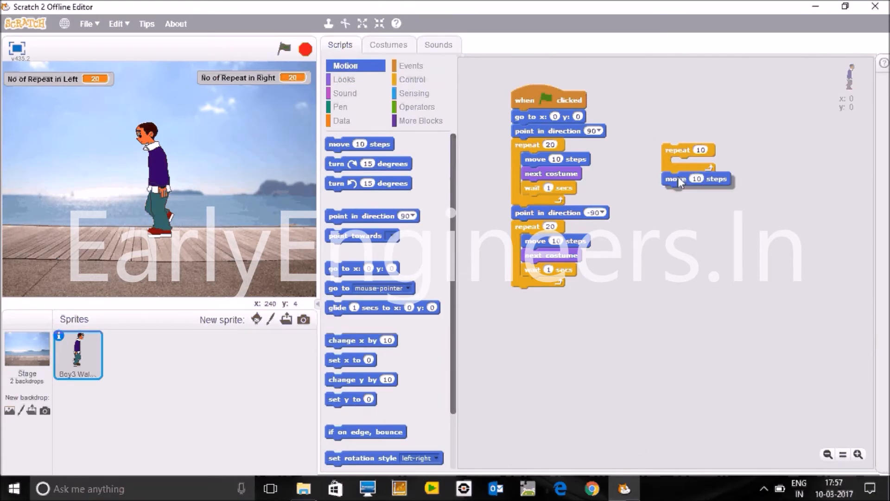
- Snap the move 10 steps block into the practice repeat loop, then delete that loop
drag(681, 179, 692, 168)
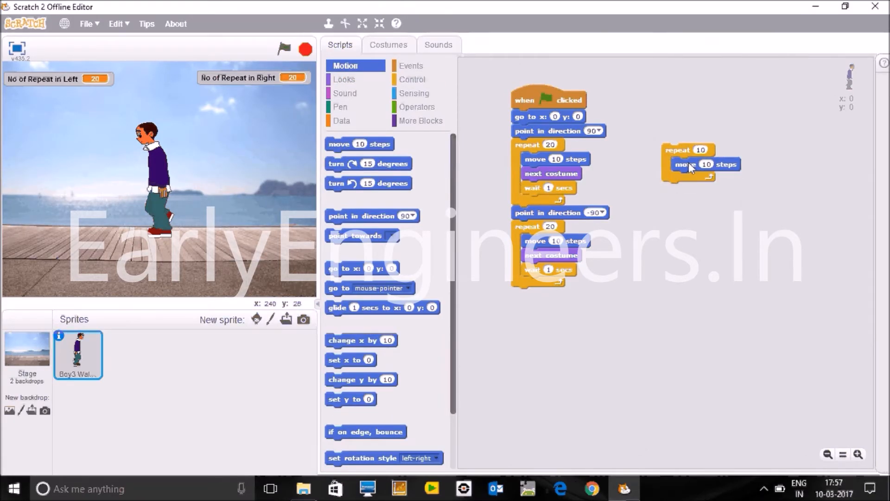
drag(701, 165, 706, 176)
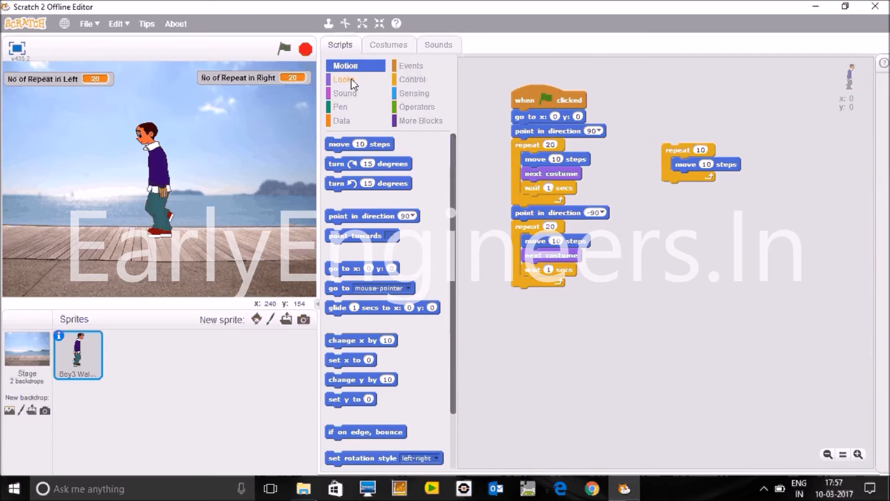
click(343, 79)
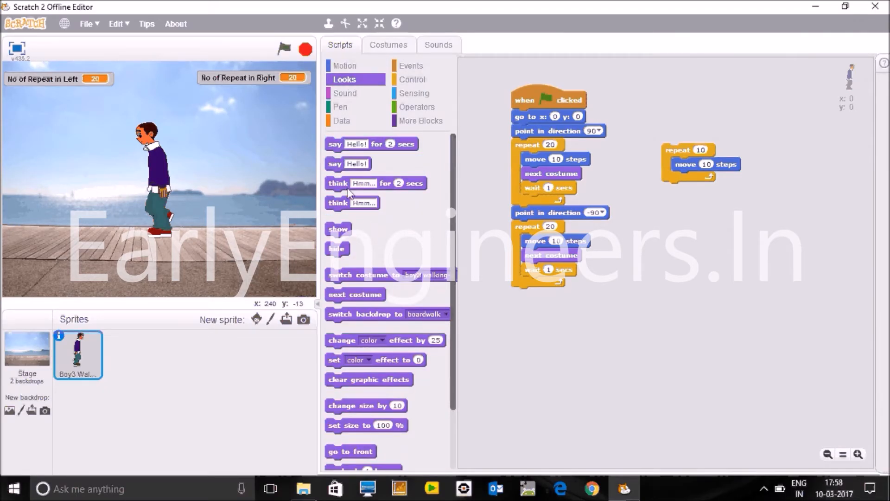
click(412, 80)
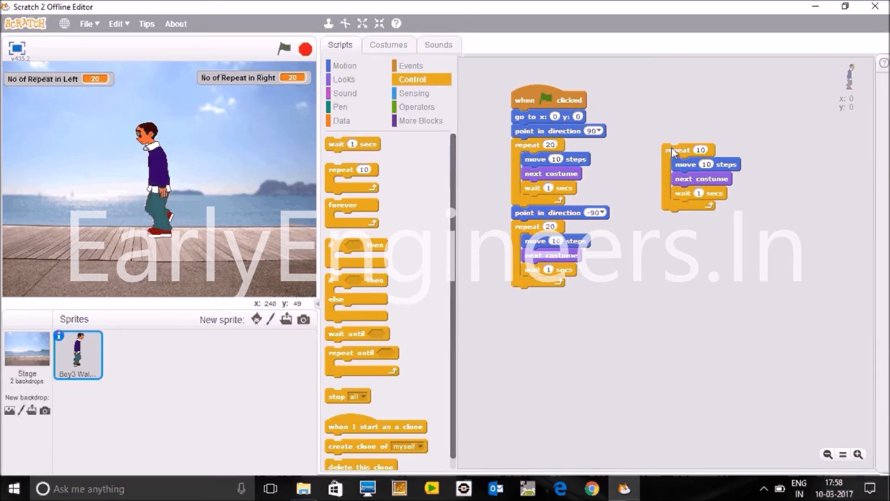
click(411, 66)
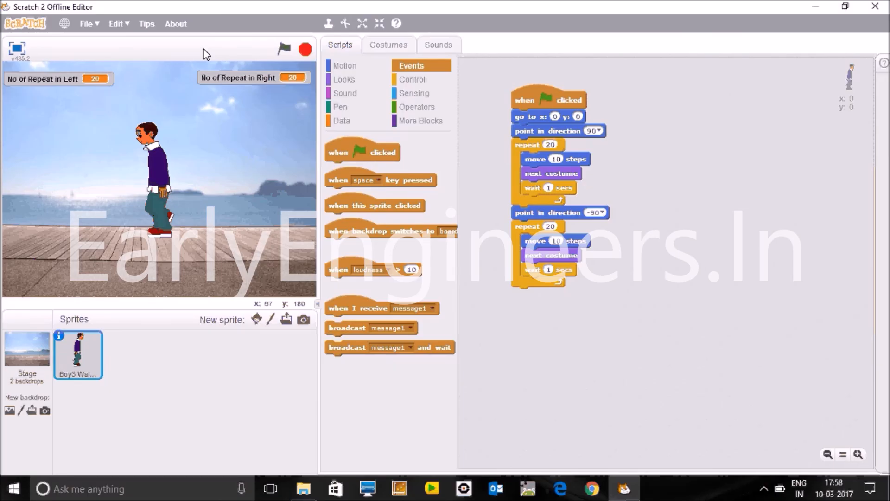